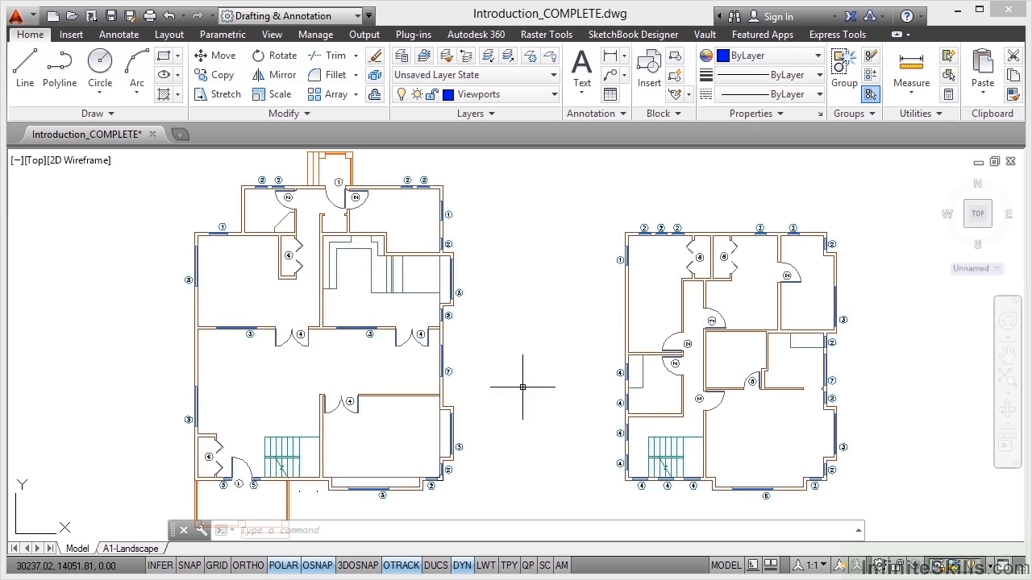
pyautogui.moveTo(569, 352)
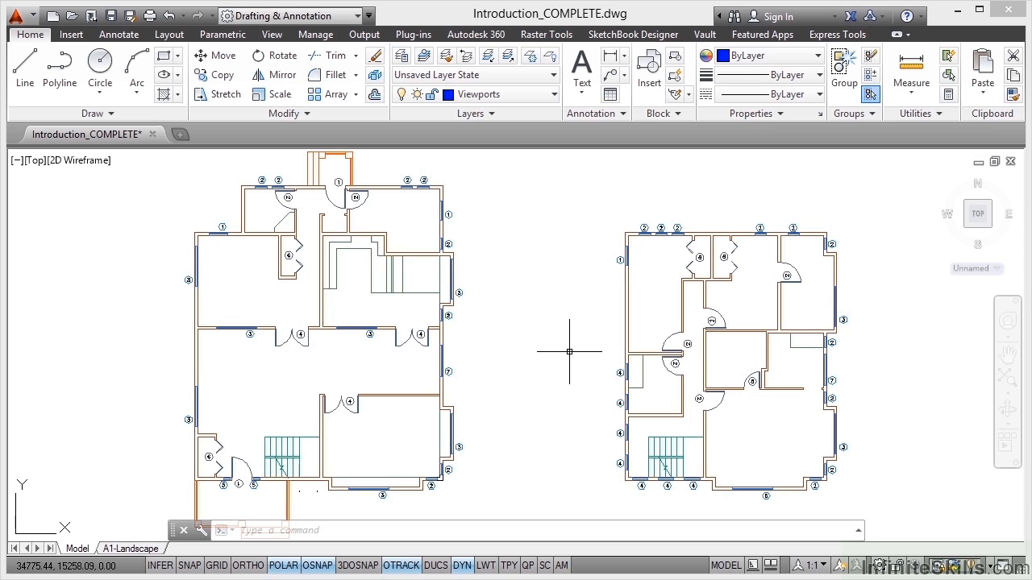
pyautogui.moveTo(728, 307)
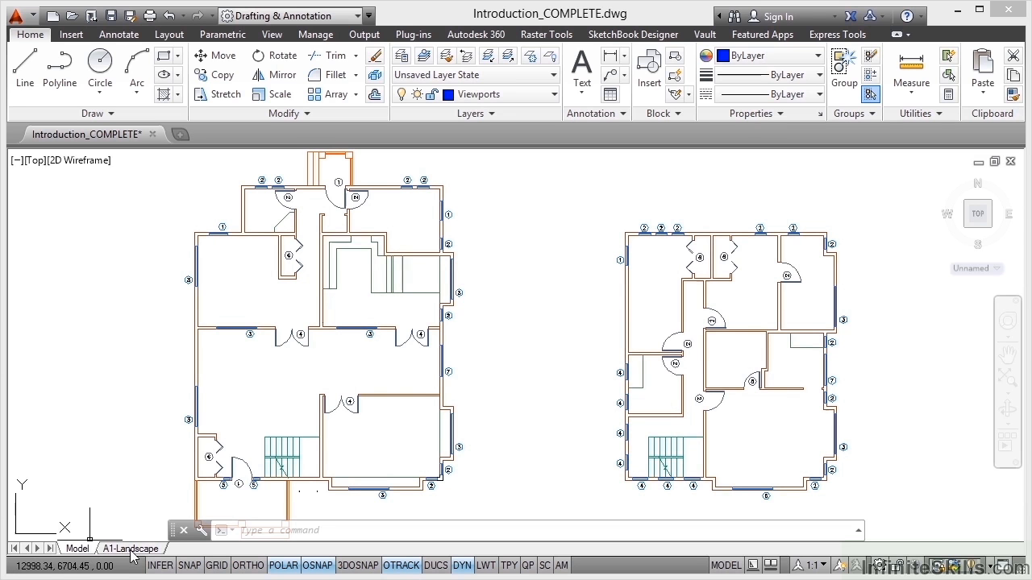
# Switch to the A1-Landscape layout so both floor plans appear on the sheet
pyautogui.click(131, 548)
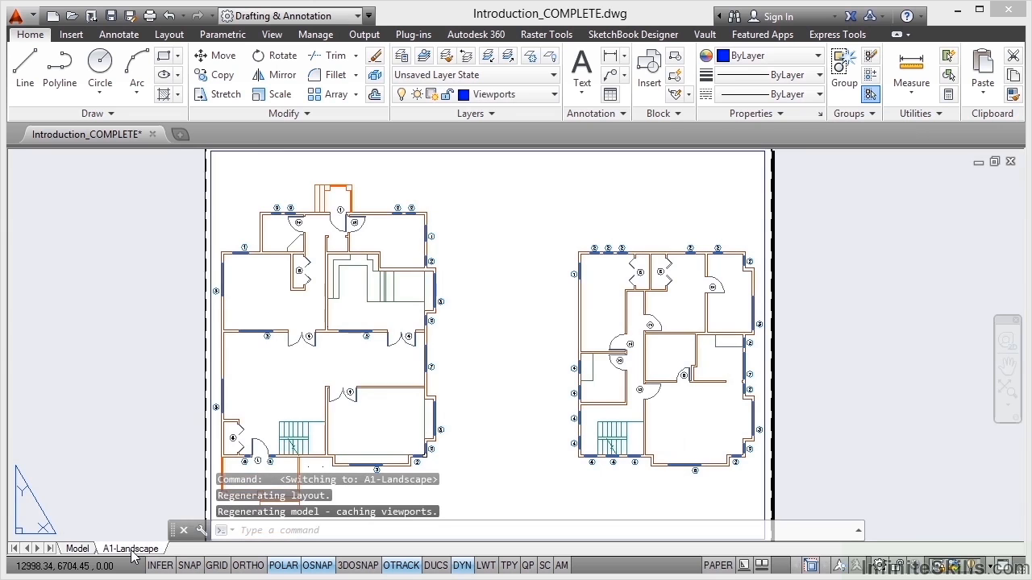
pyautogui.moveTo(671, 253)
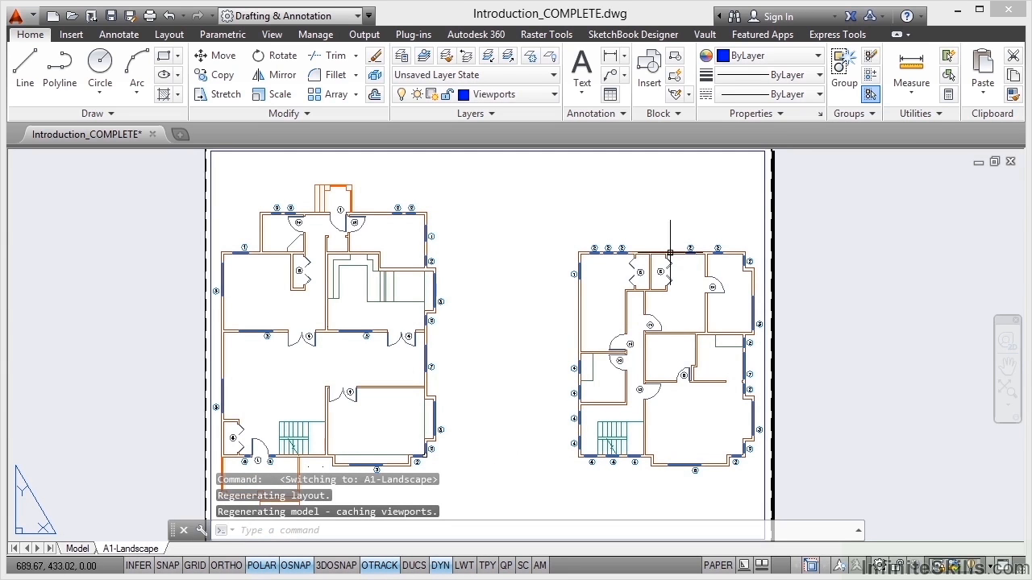